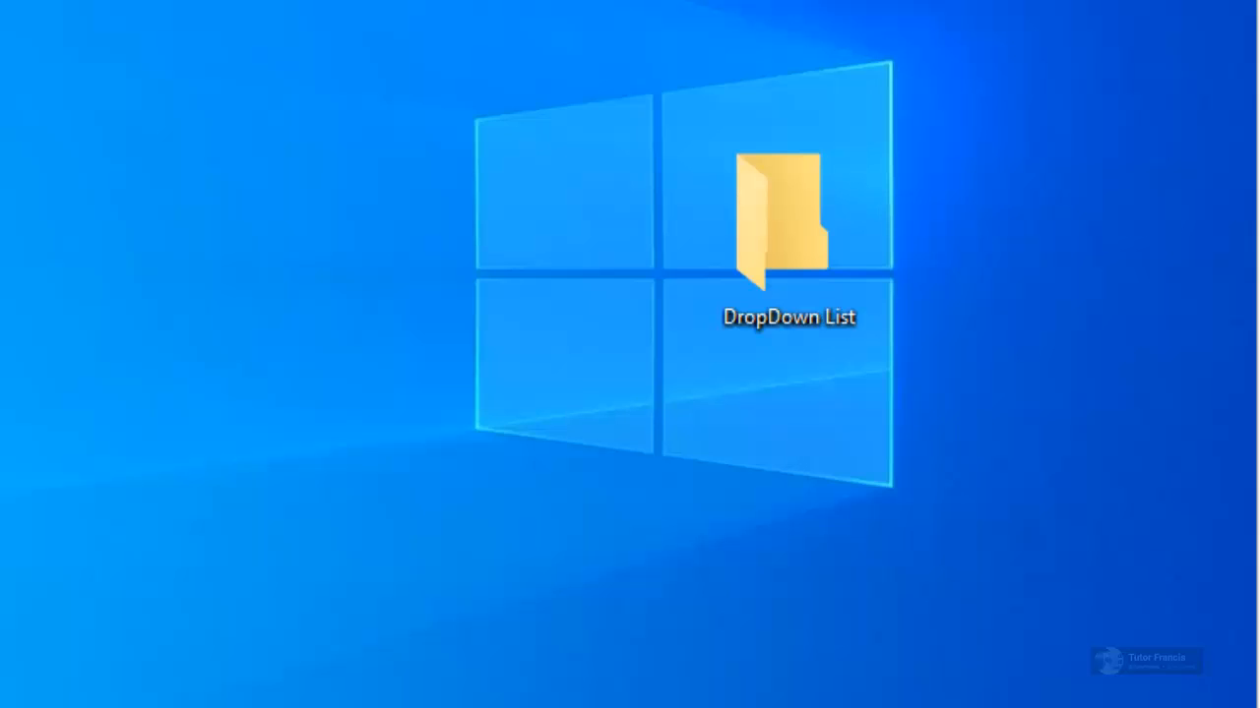
mouse_move(665, 535)
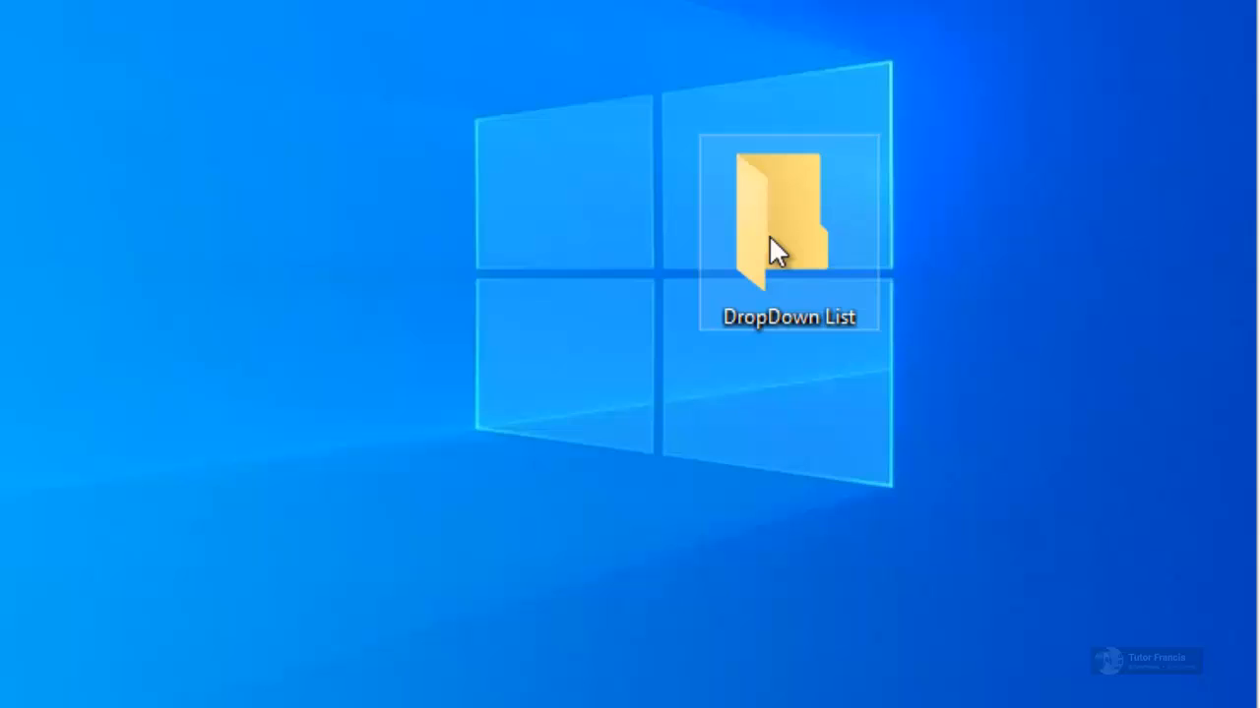
mouse_move(858, 271)
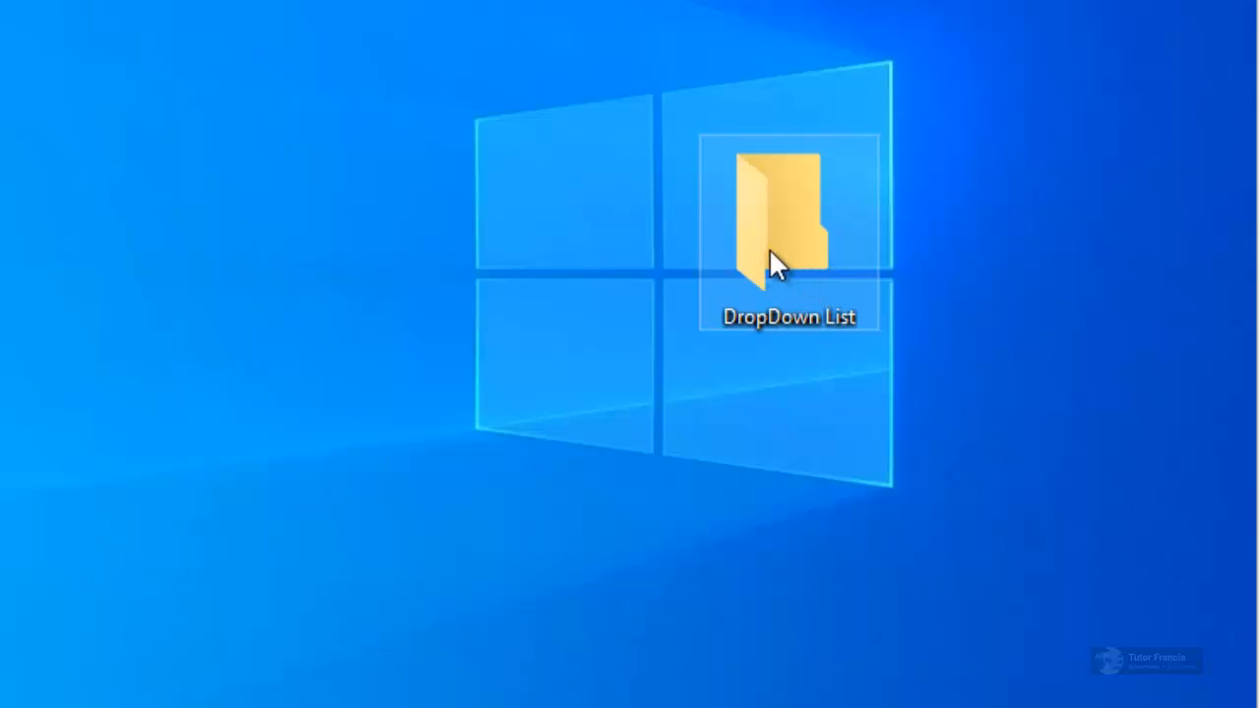
mouse_move(740, 248)
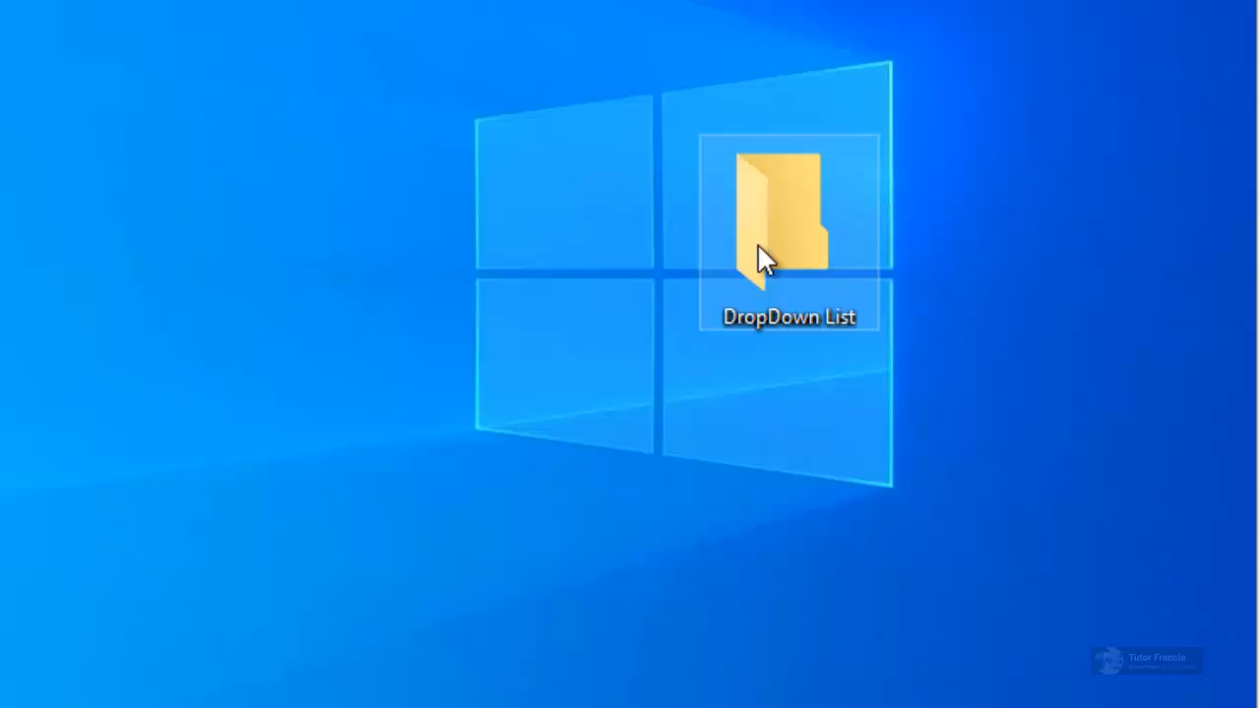
Open the DropDown List desktop folder from its right-click menu to see it is empty
right_click(778, 221)
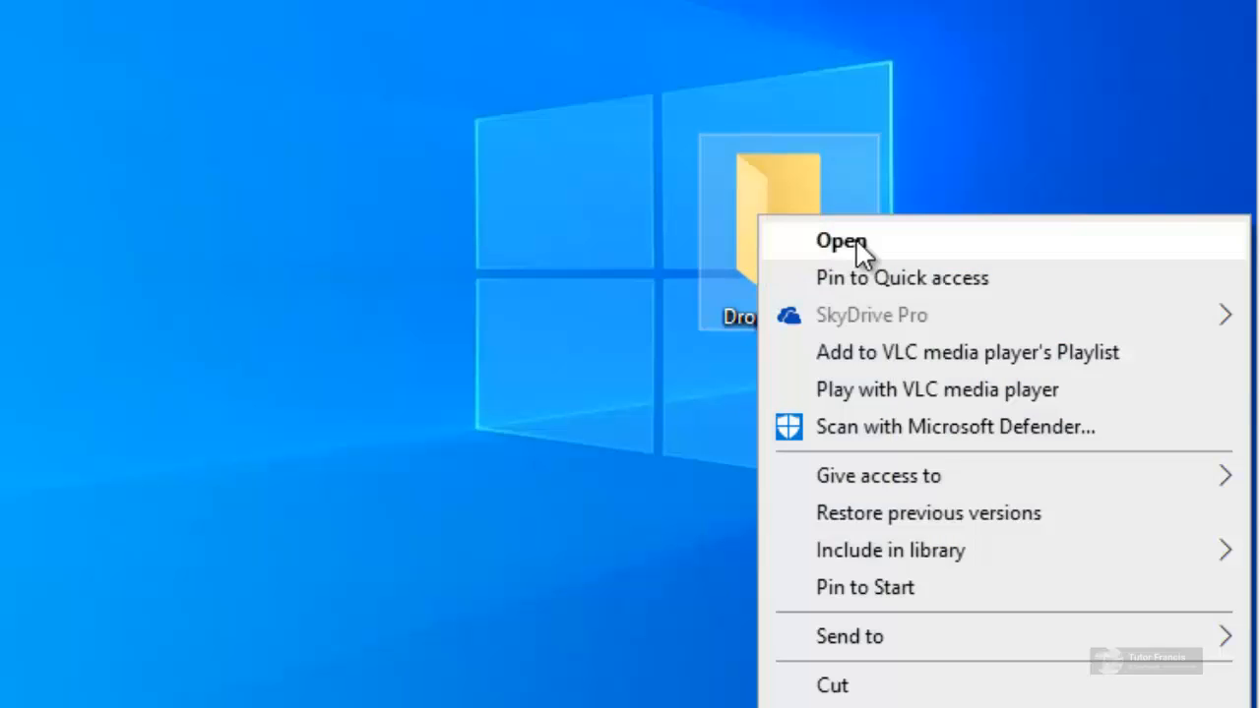
left_click(840, 242)
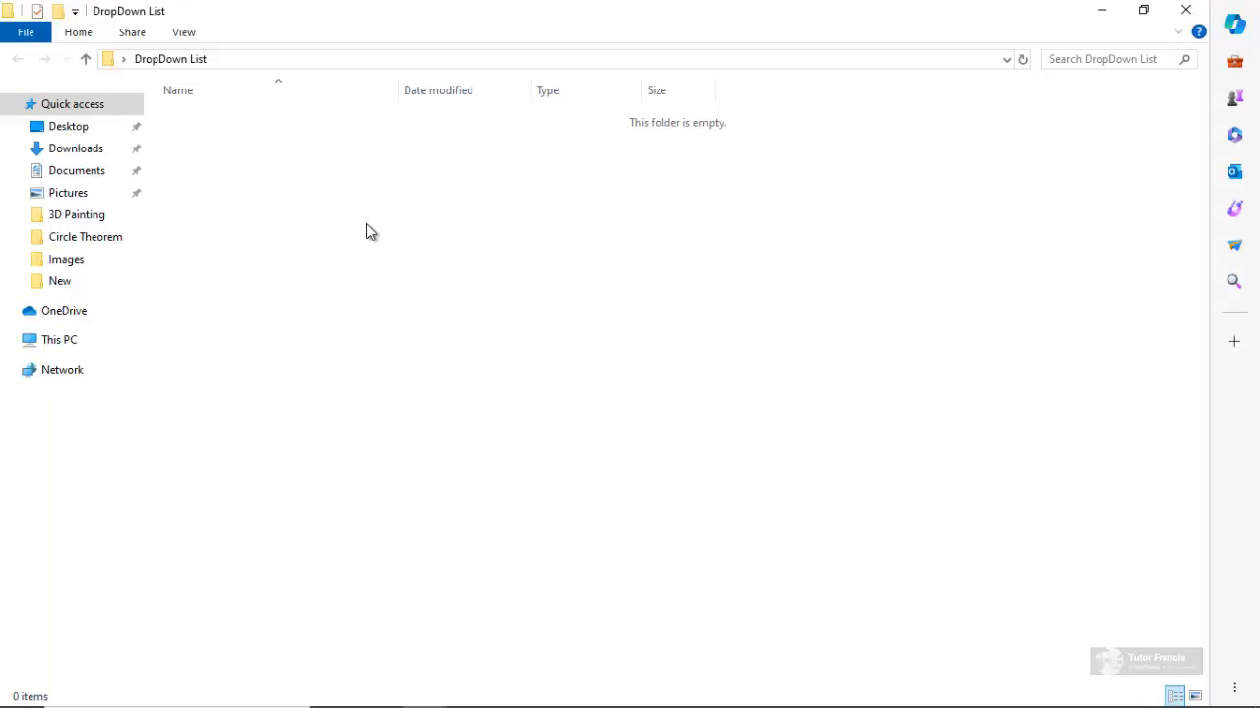
mouse_move(548, 264)
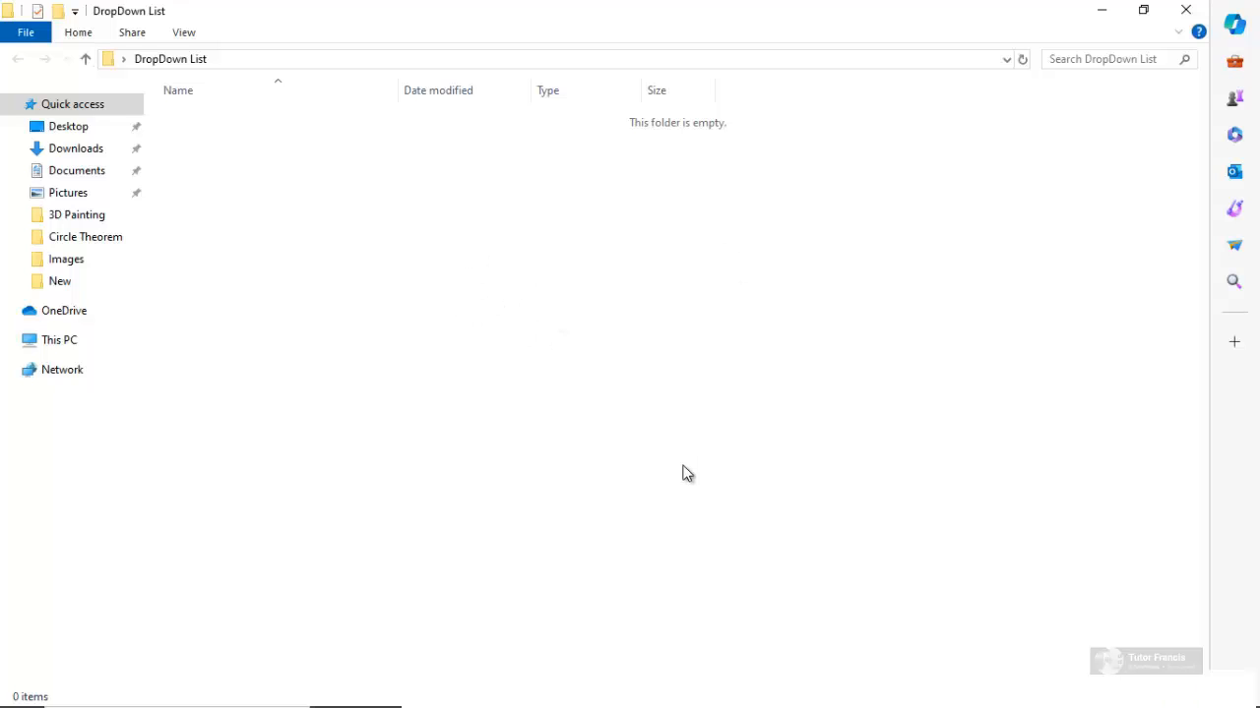
mouse_move(815, 429)
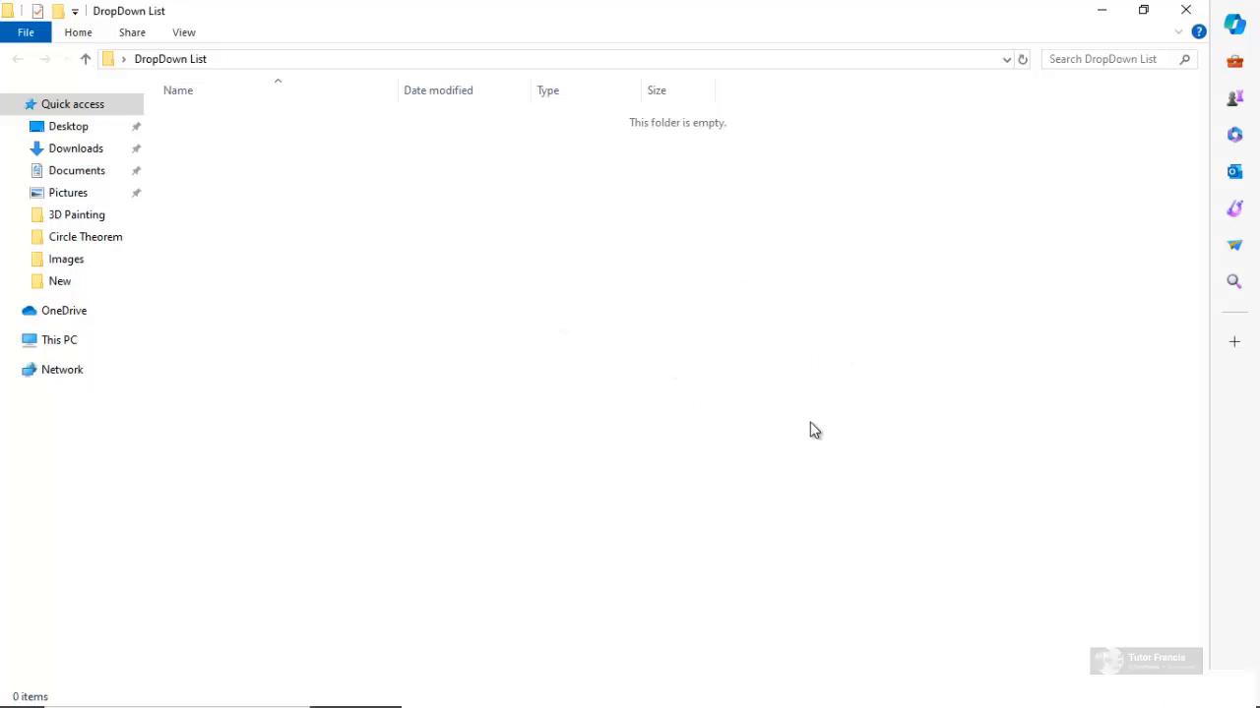
Search the Start menu for 'excel' to launch Excel
left_click(20, 689)
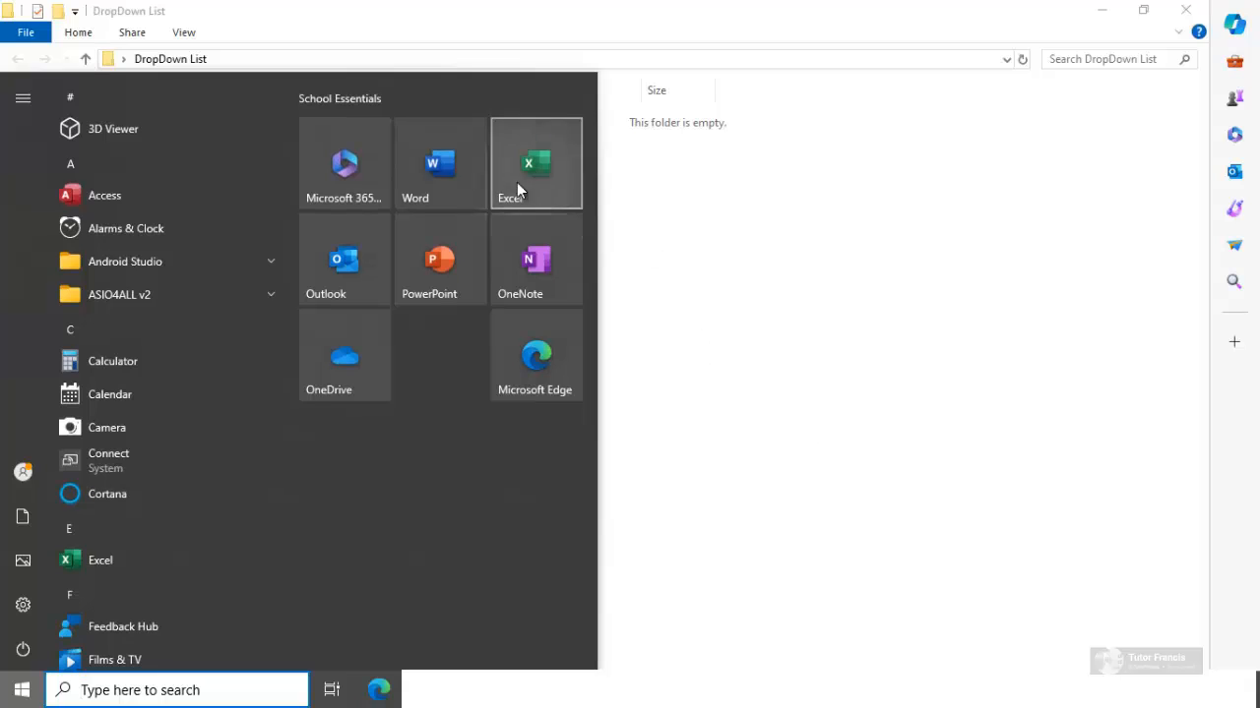
mouse_move(529, 209)
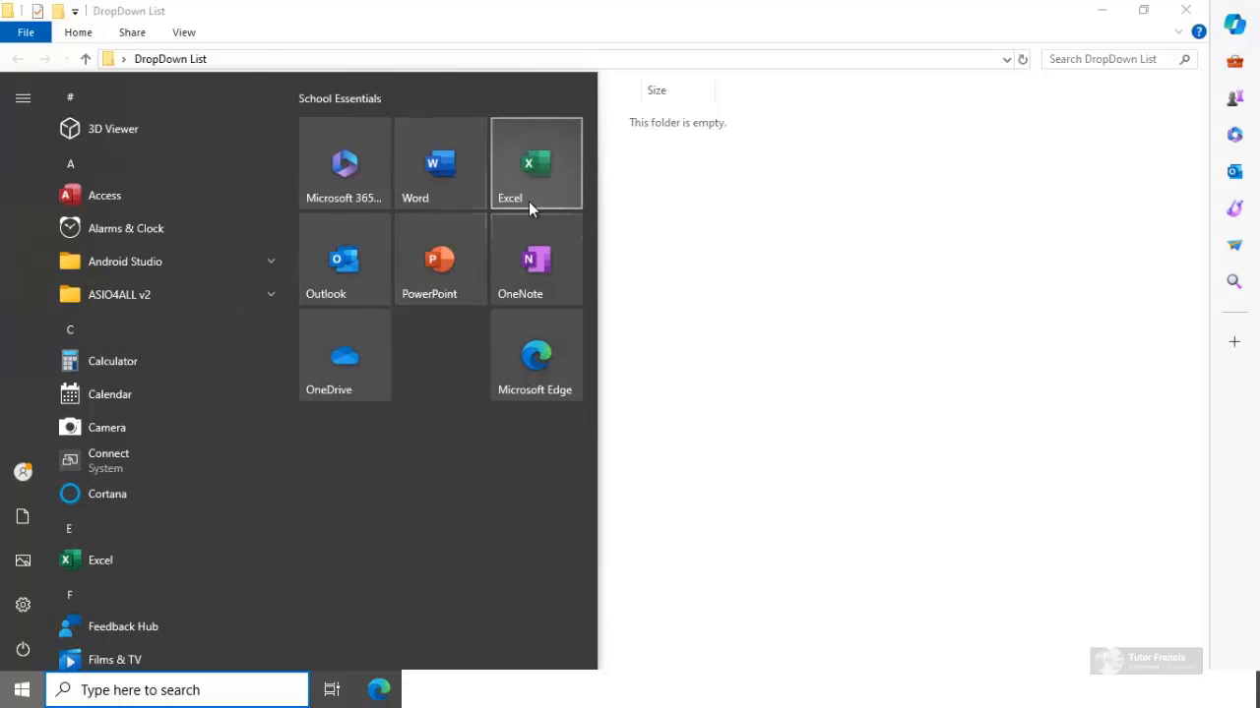
type("excel")
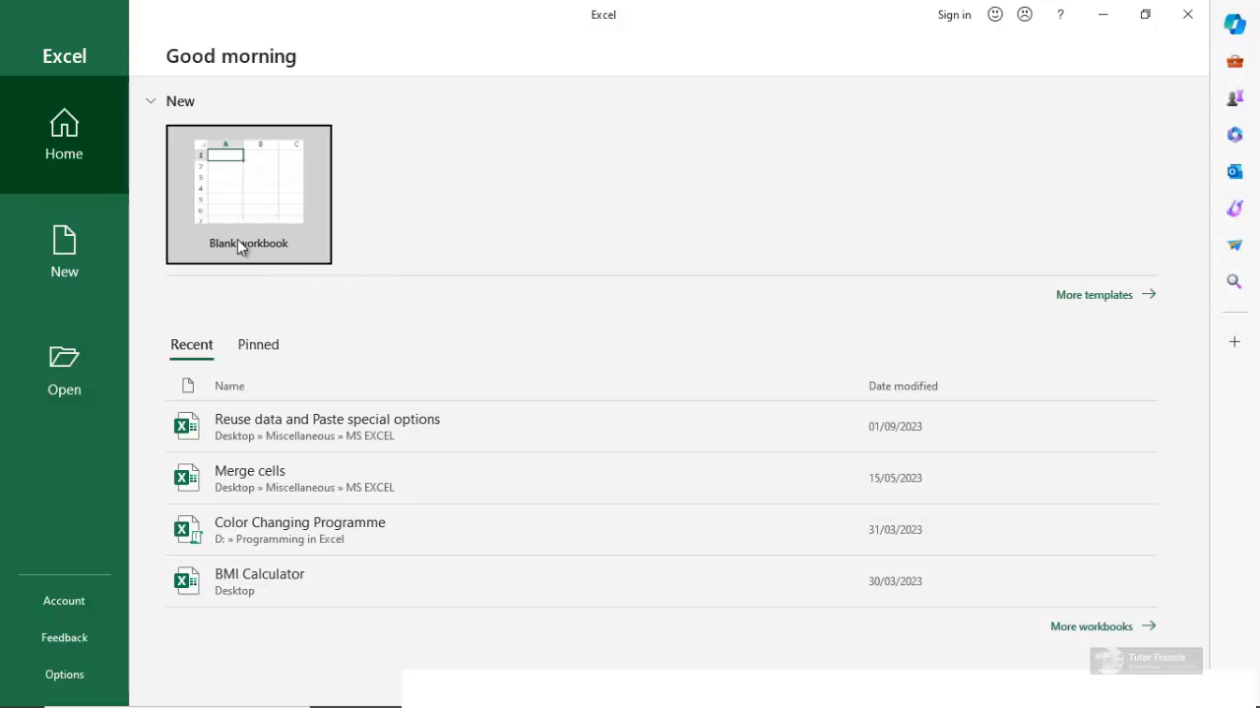
mouse_move(205, 193)
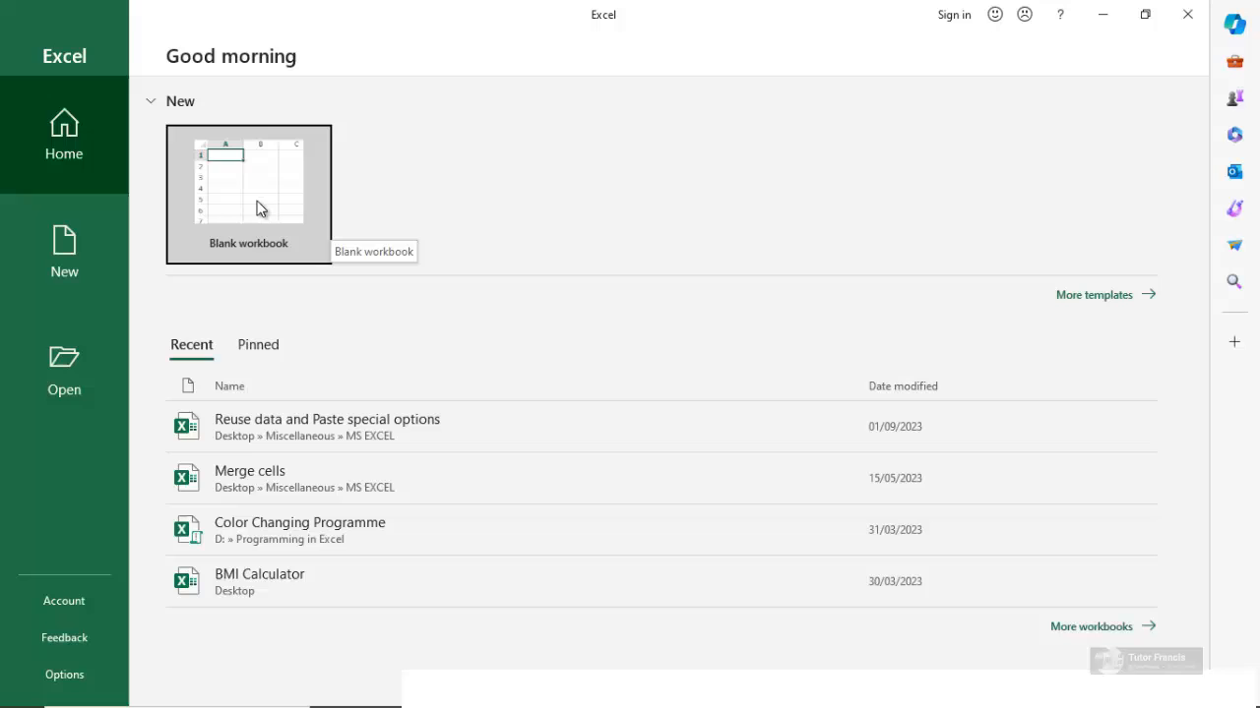
Start a new blank workbook, Book1, and go to its File menu
left_click(248, 194)
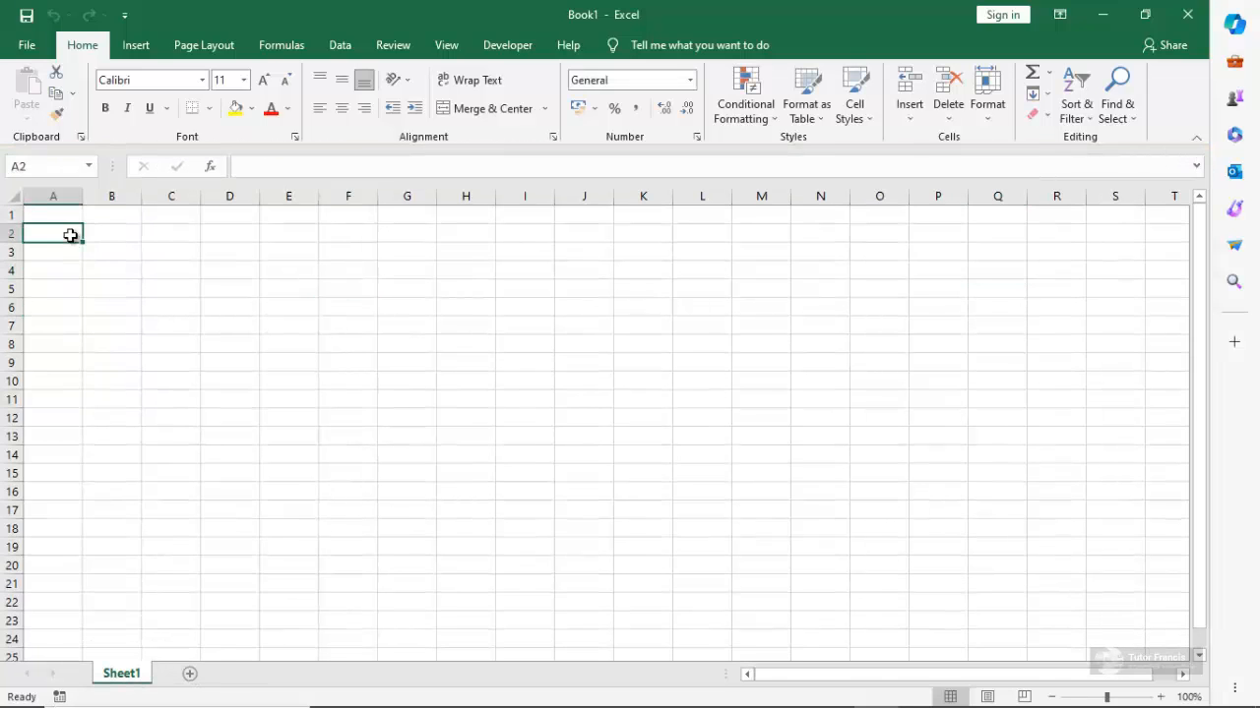
mouse_move(810, 221)
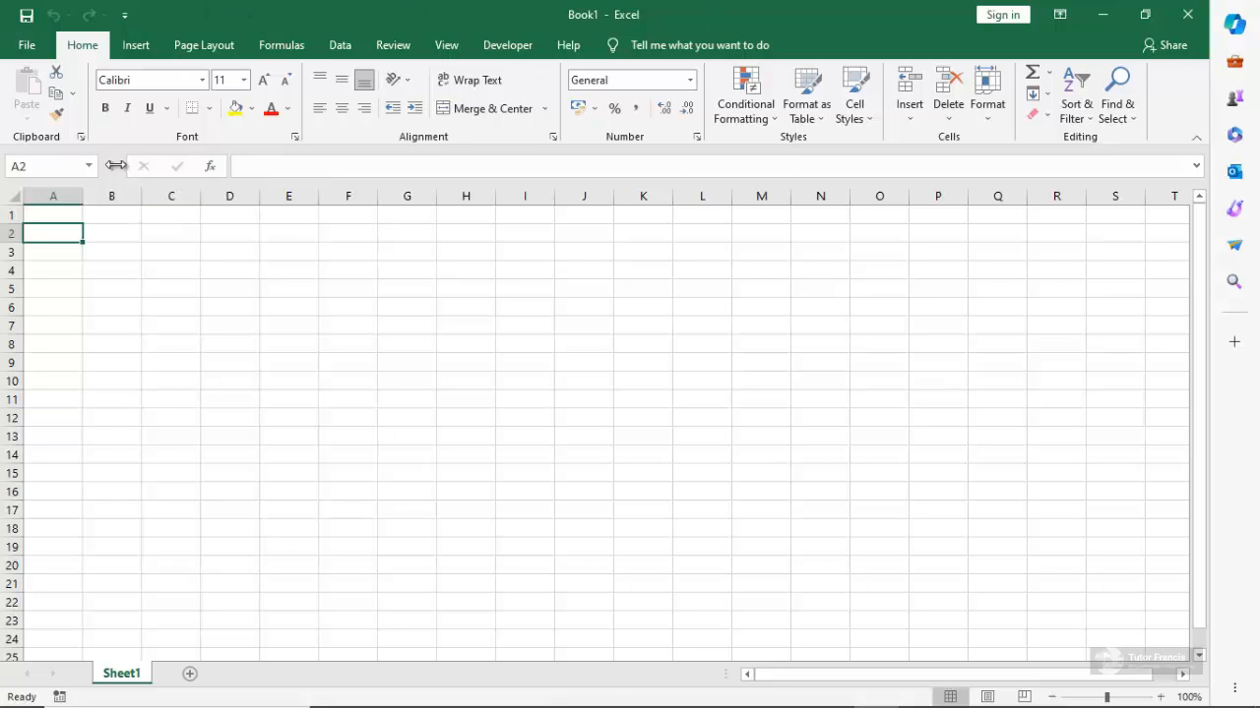
left_click(27, 44)
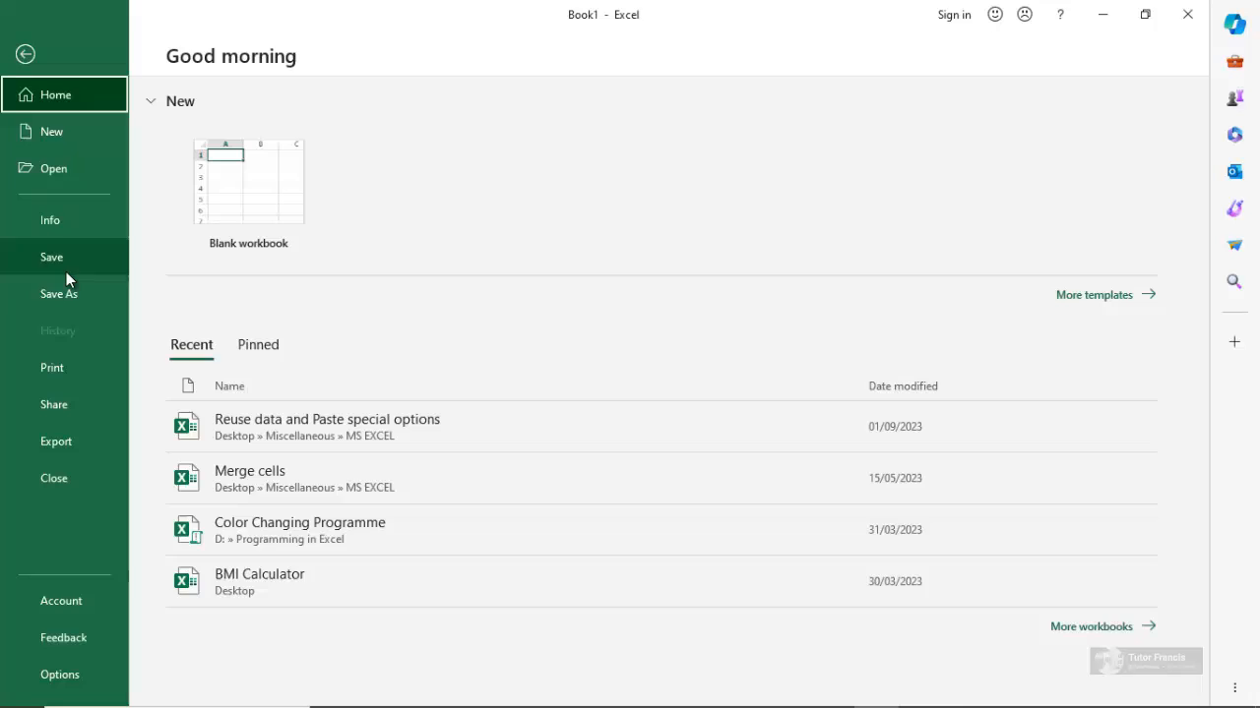
Choose Save As for Book1 to pick a different save location
left_click(59, 293)
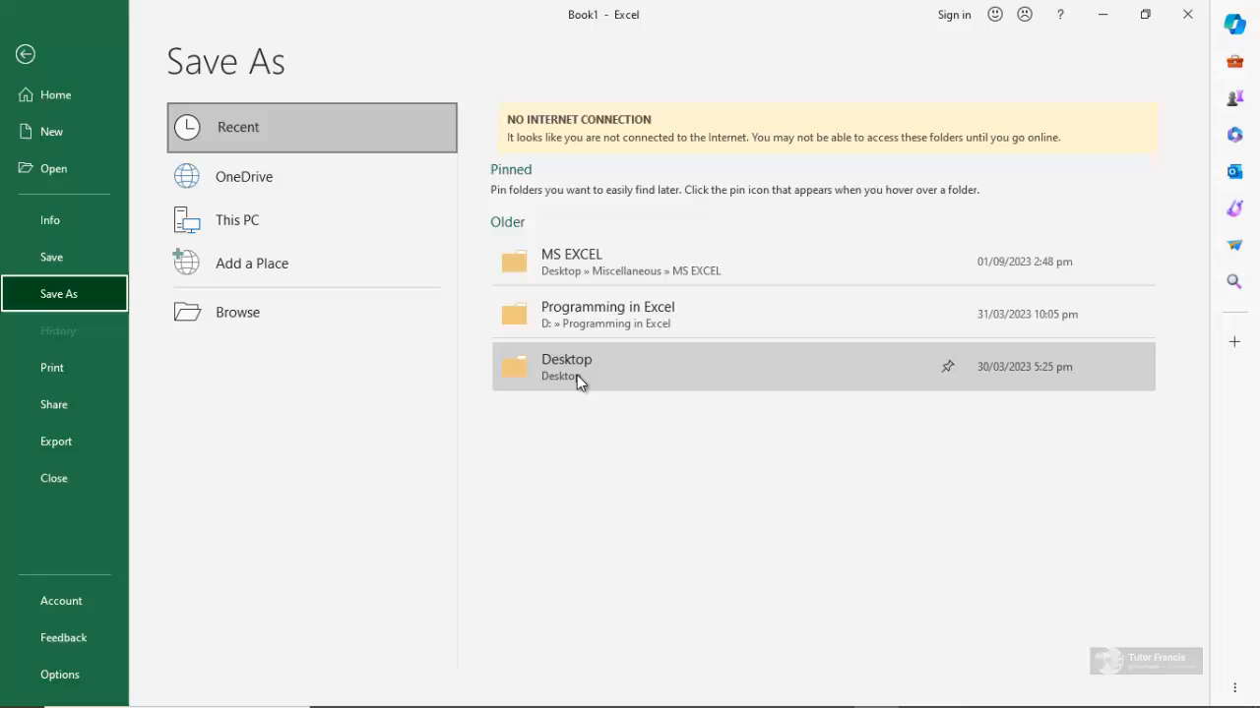
mouse_move(236, 311)
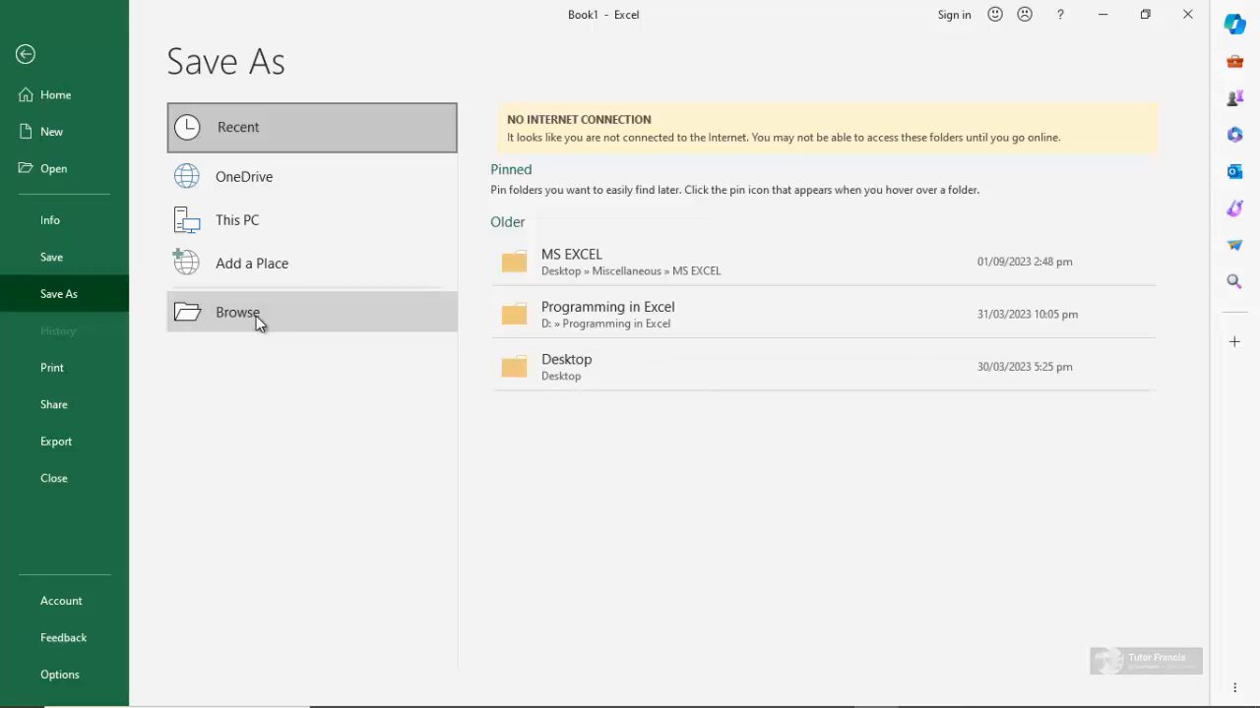
Browse to the Desktop and enter the empty DropDown List folder as the save location
left_click(237, 311)
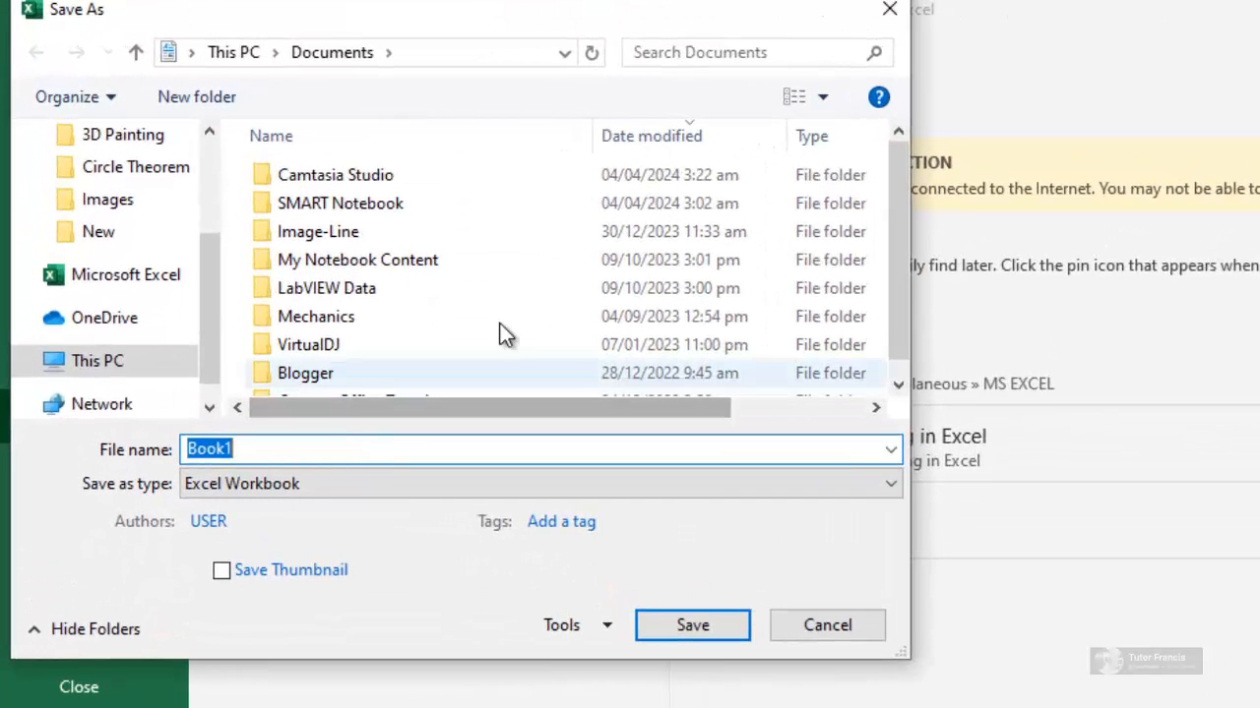
scroll("down", 3)
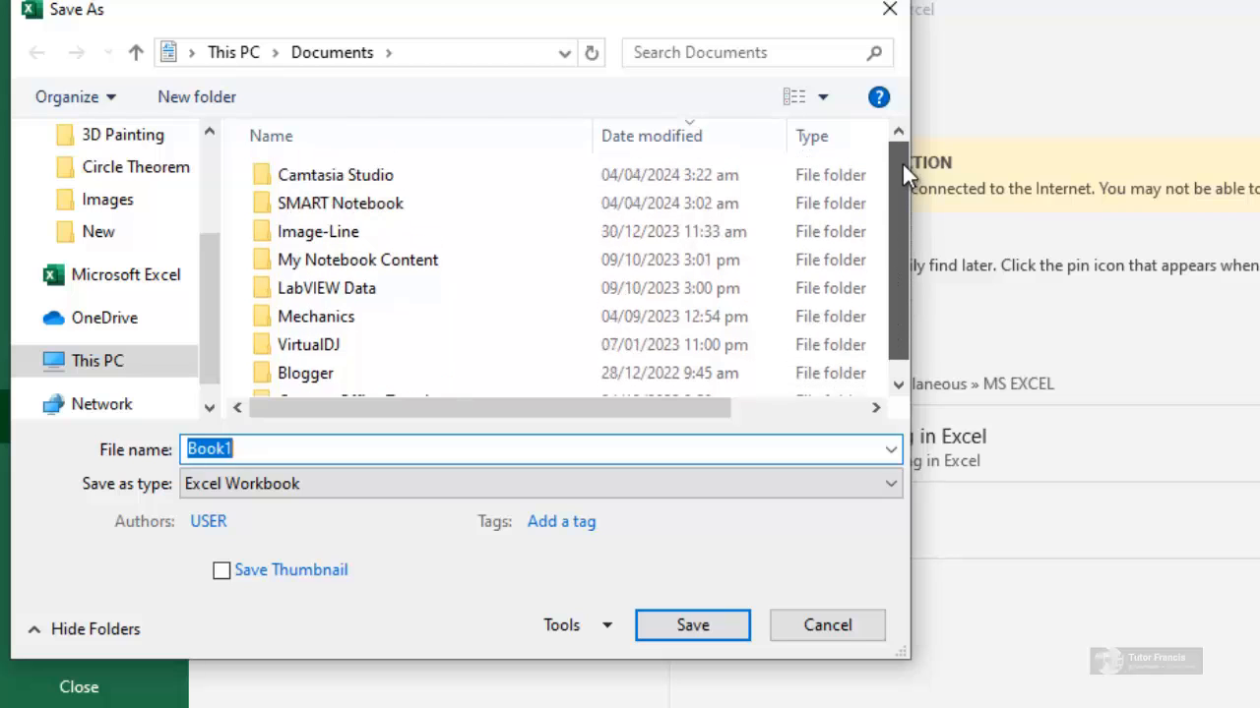
scroll("down", 3)
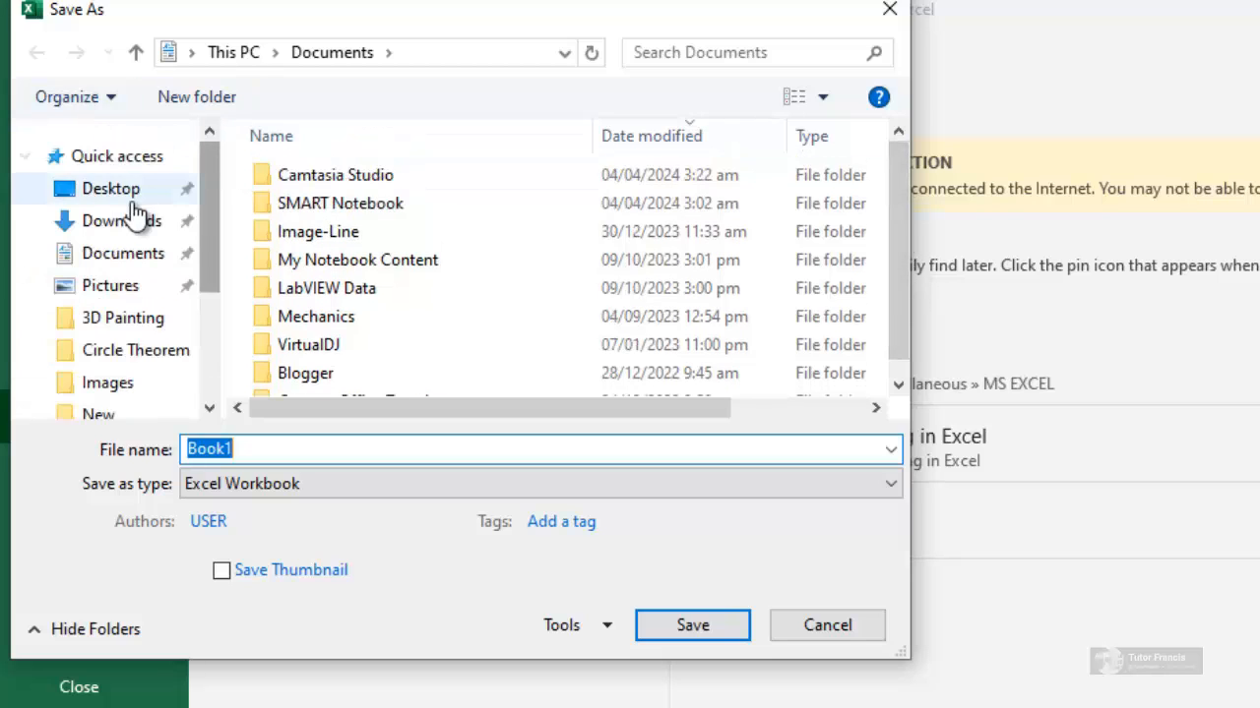
left_click(110, 188)
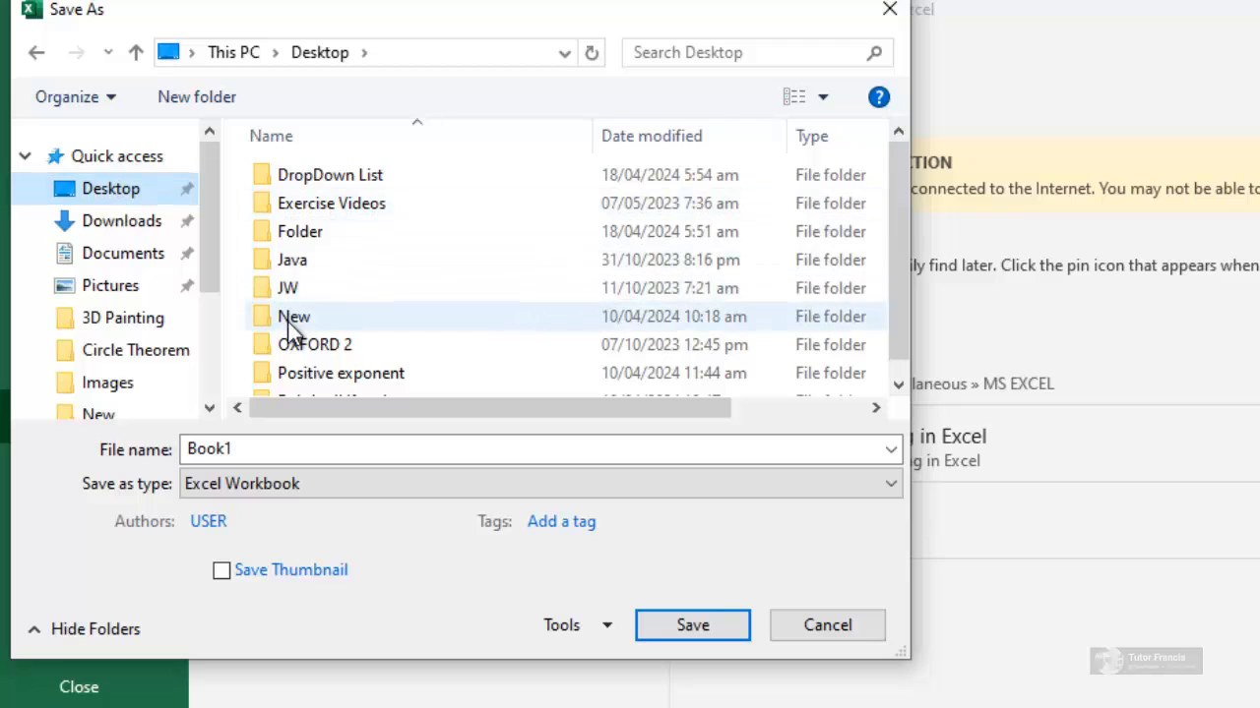
double_click(331, 173)
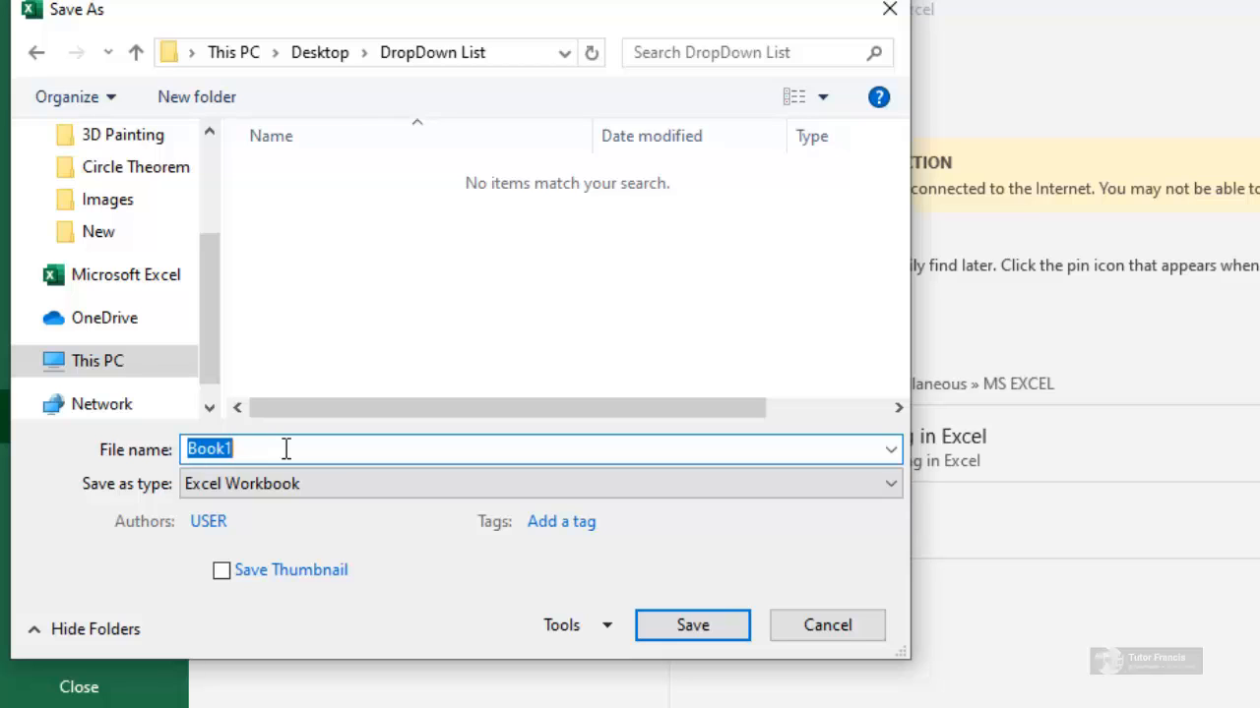
Save the workbook with the file name 'DropList' in the DropDown List folder
type("Drop")
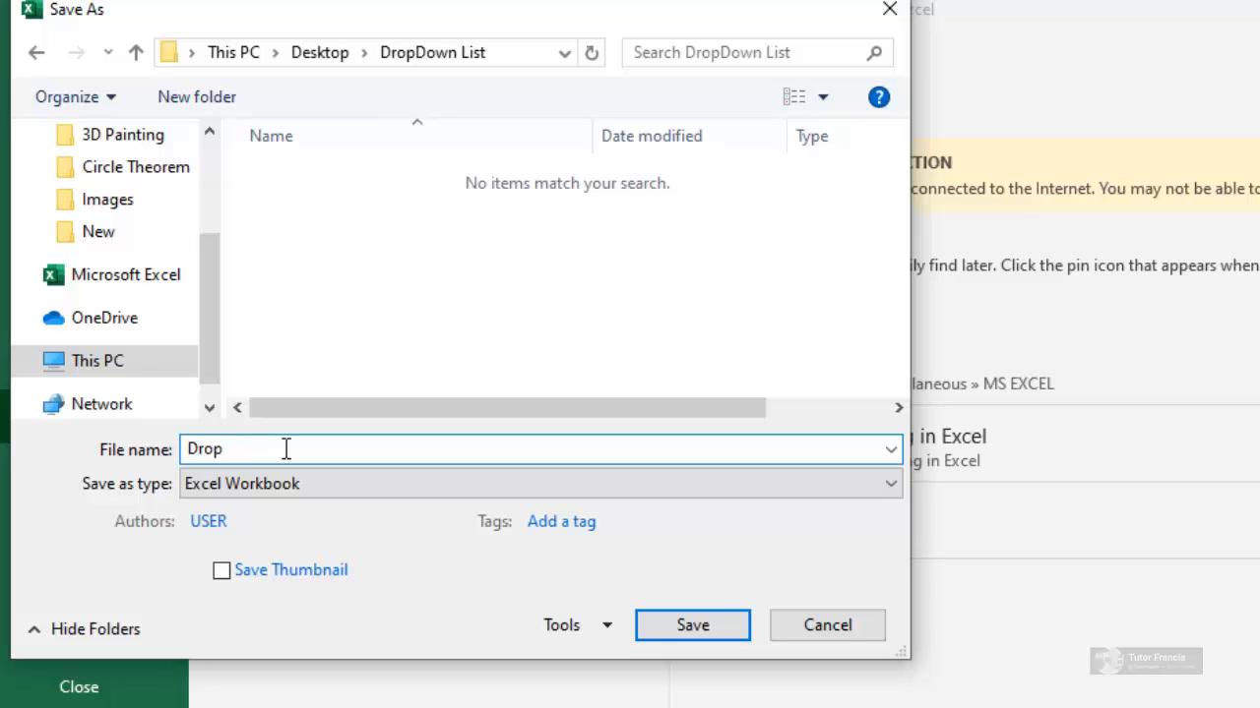
type("List")
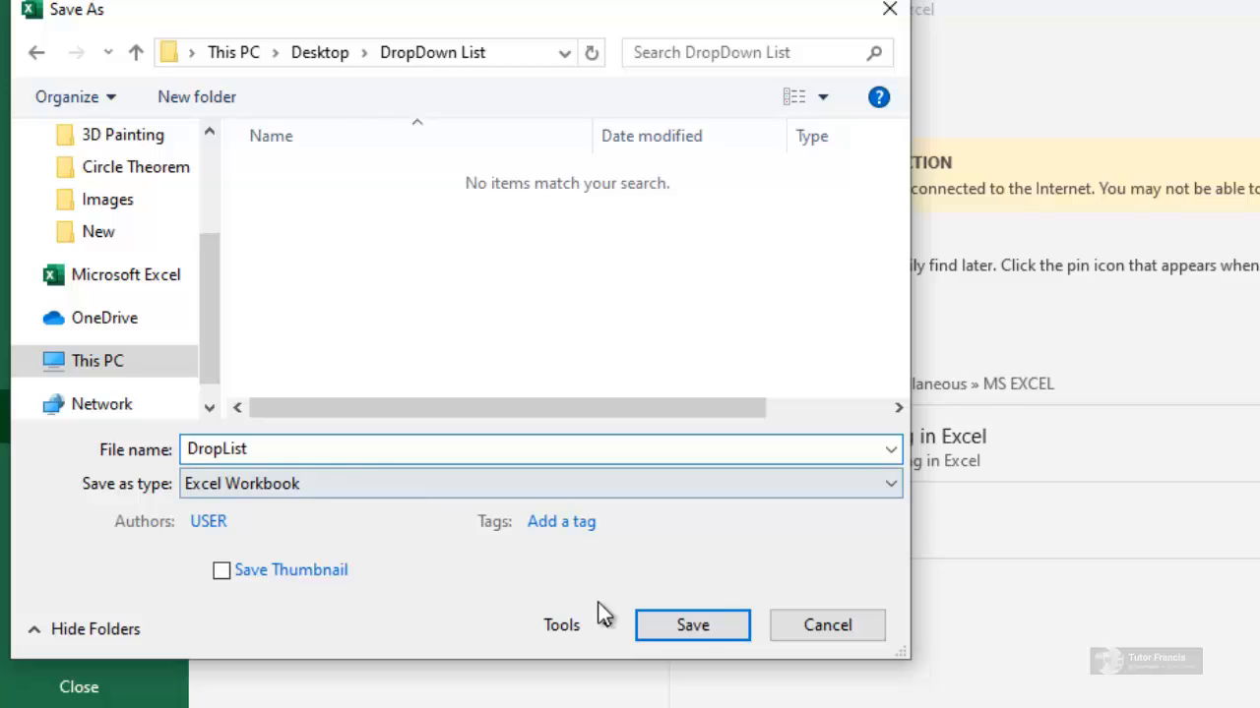
left_click(693, 625)
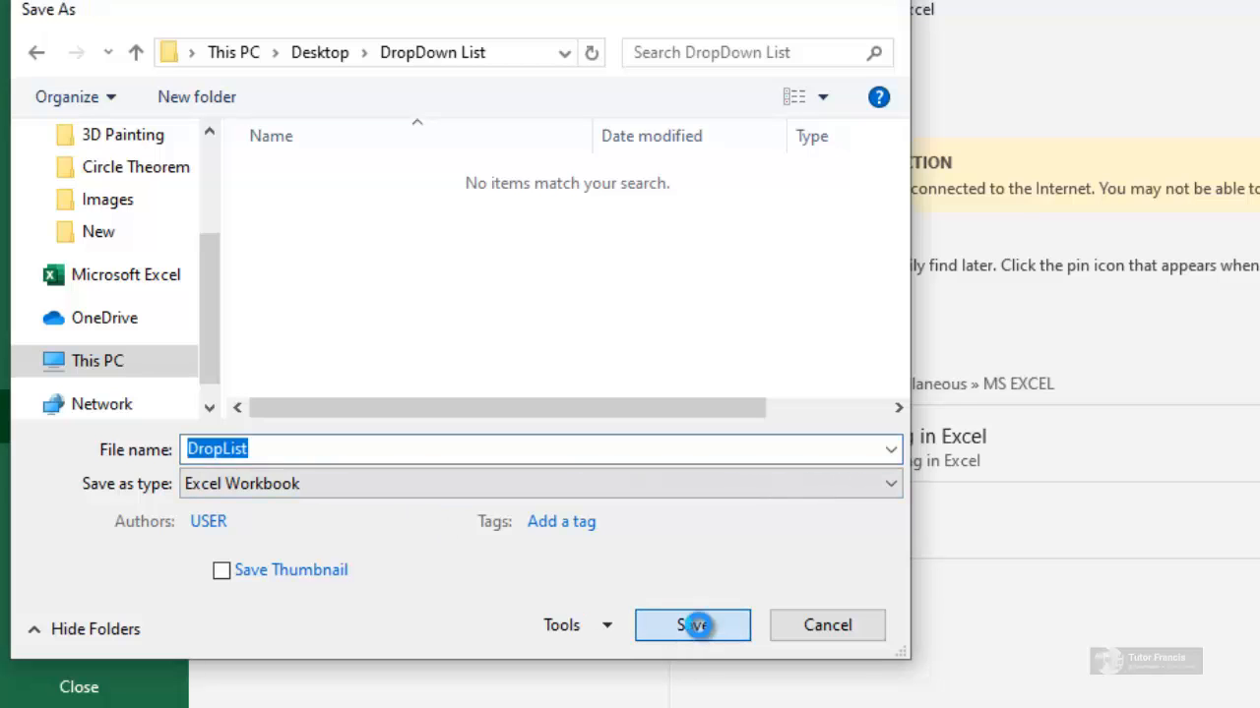
left_click(693, 626)
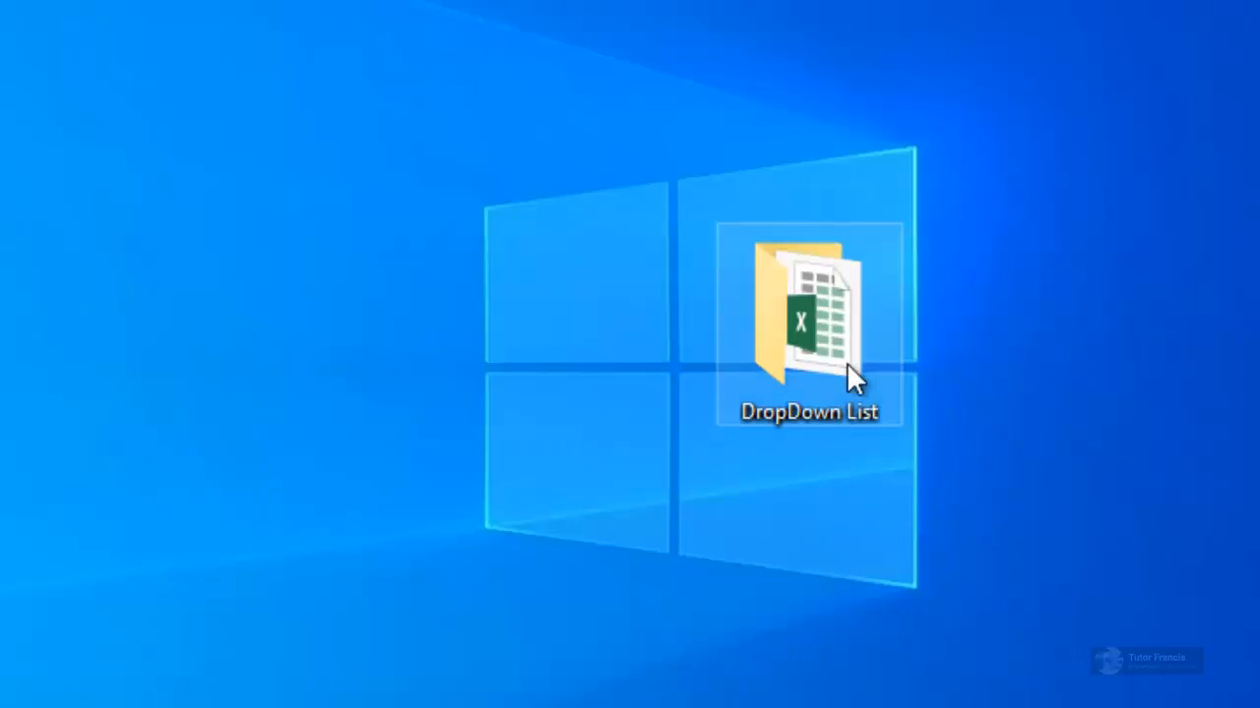
Reopen the DropList workbook from the DropDown List folder on the desktop
double_click(809, 315)
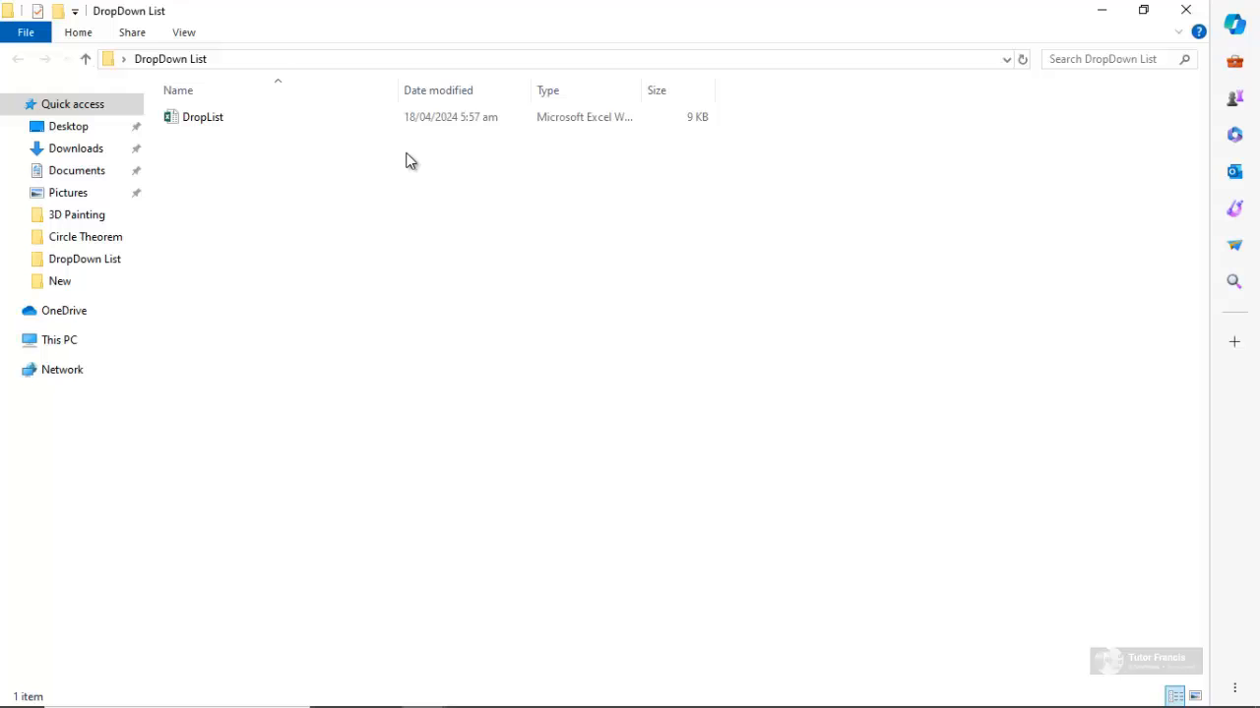
left_click(201, 116)
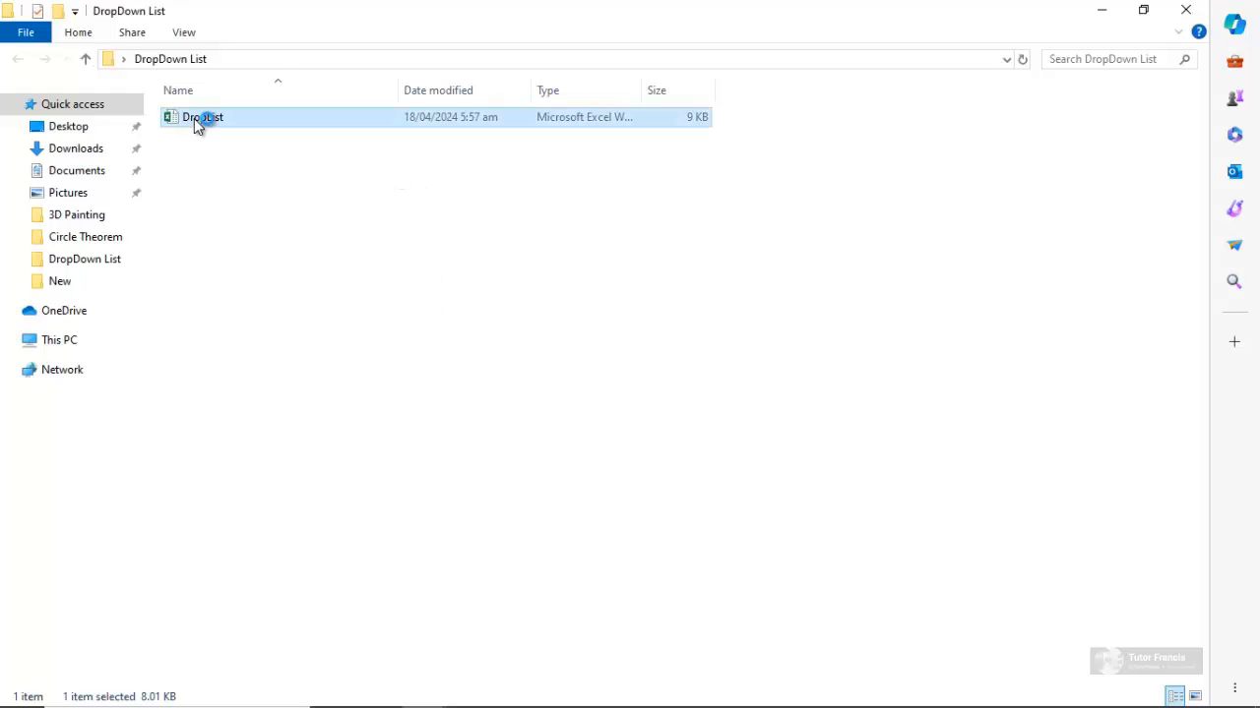
double_click(203, 118)
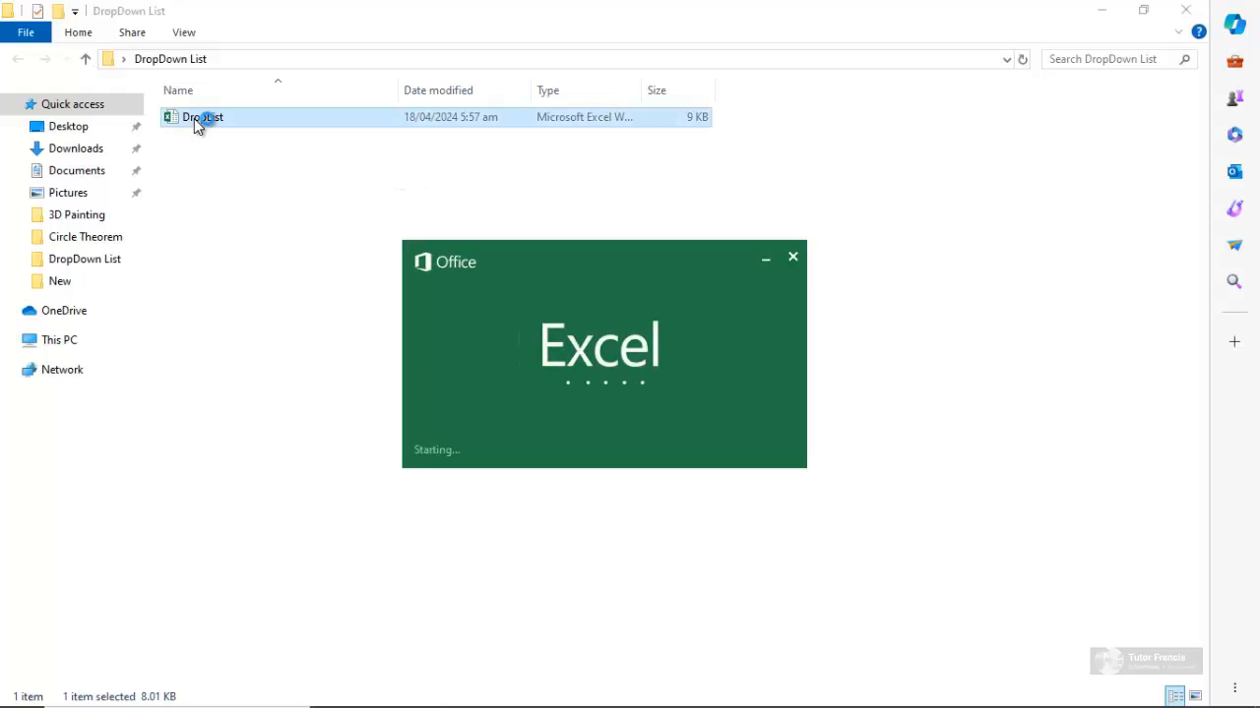